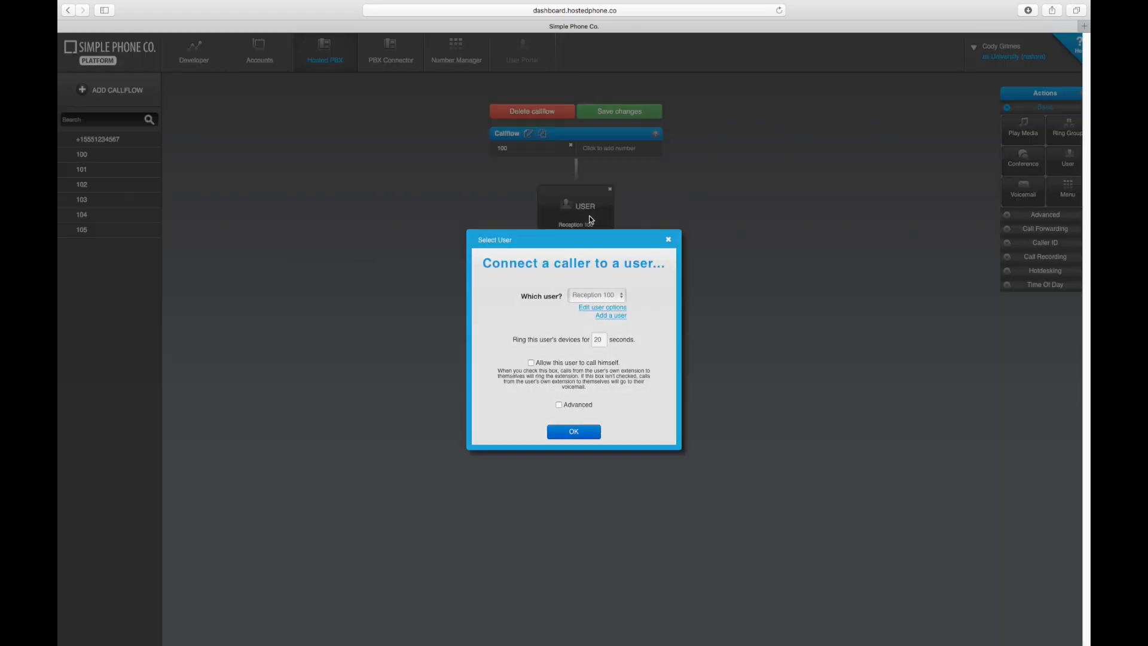
- Open Reception 100's Edit User settings from the Select User dialog
click(601, 307)
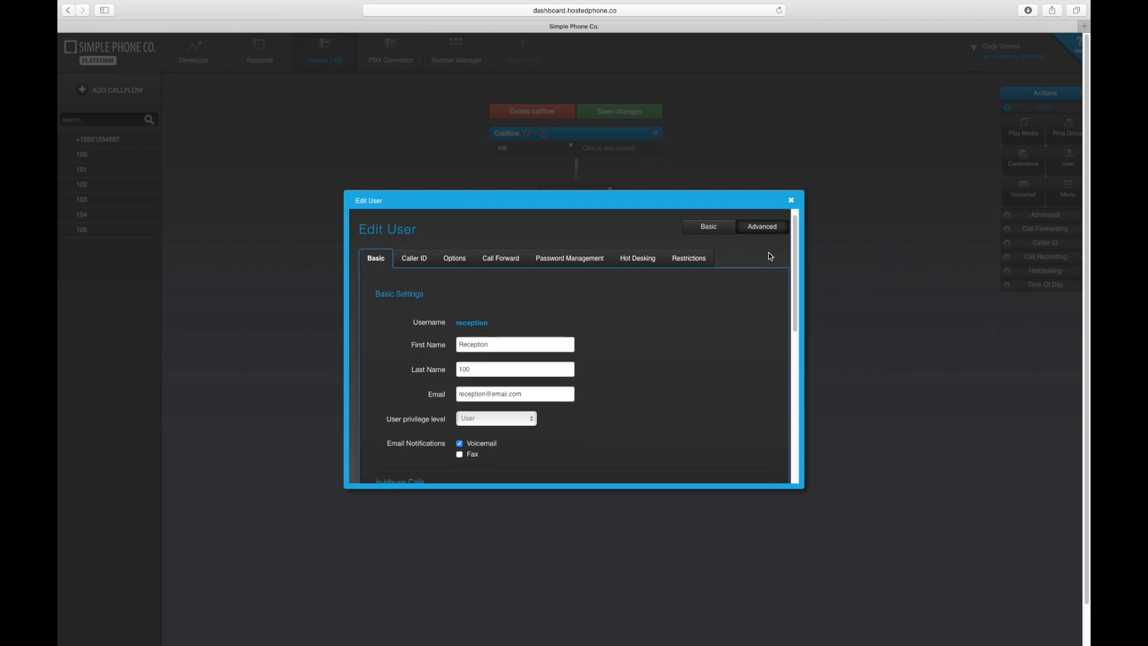
mouse_move(492, 250)
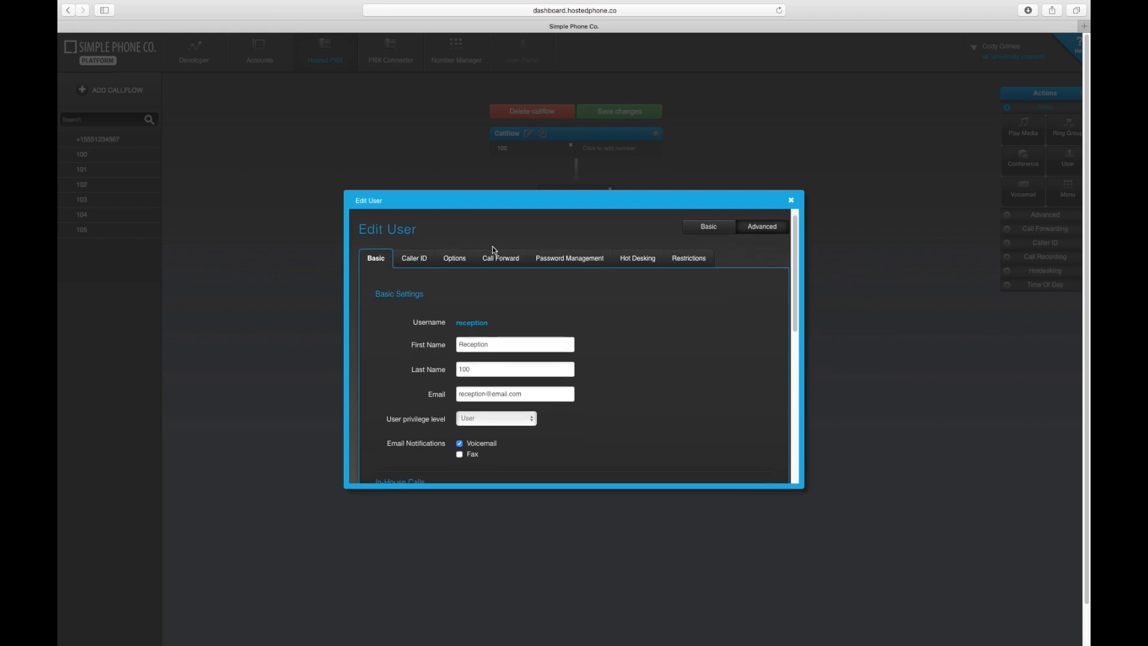
- Enter 100 as Reception 100's Presence ID under Caller ID
click(412, 257)
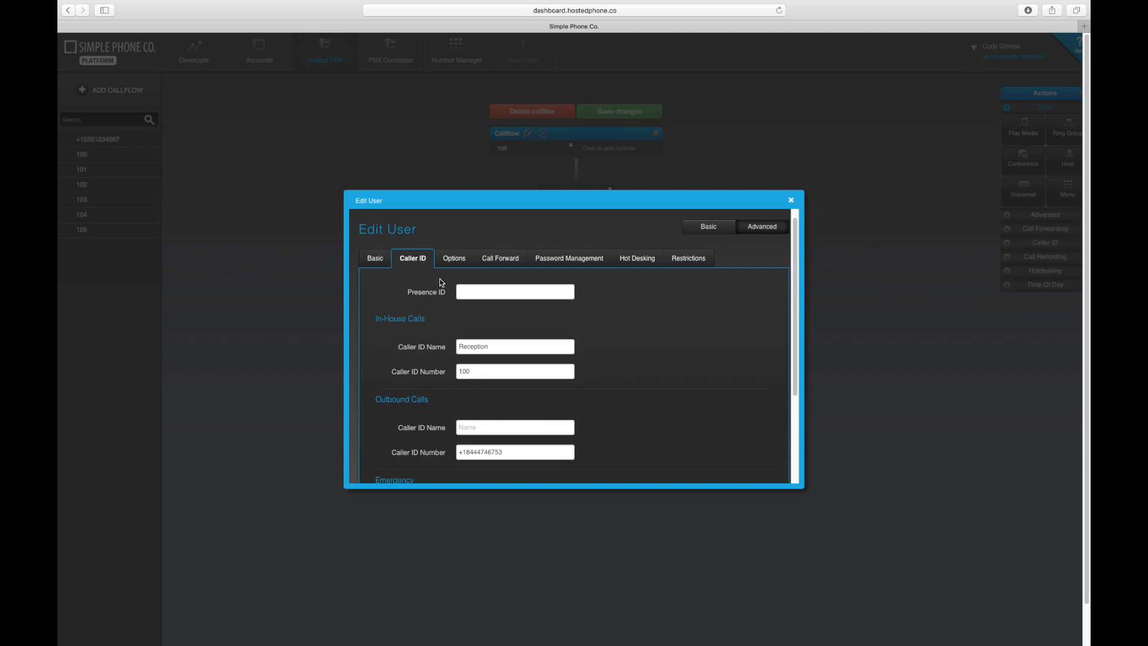
text(1)
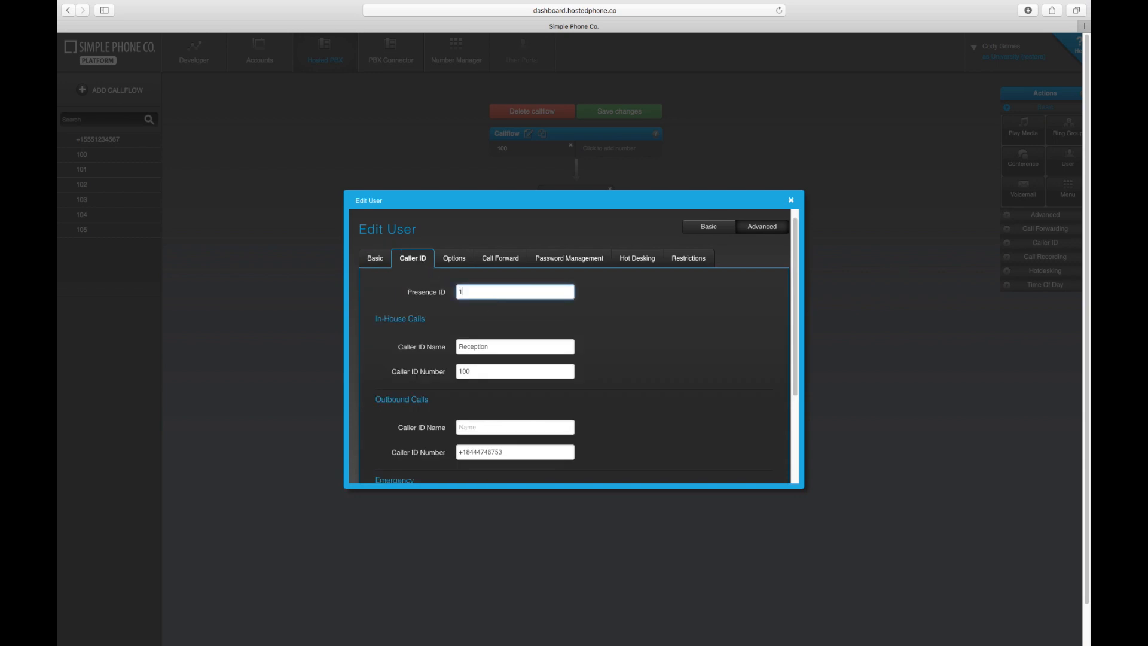
text(00)
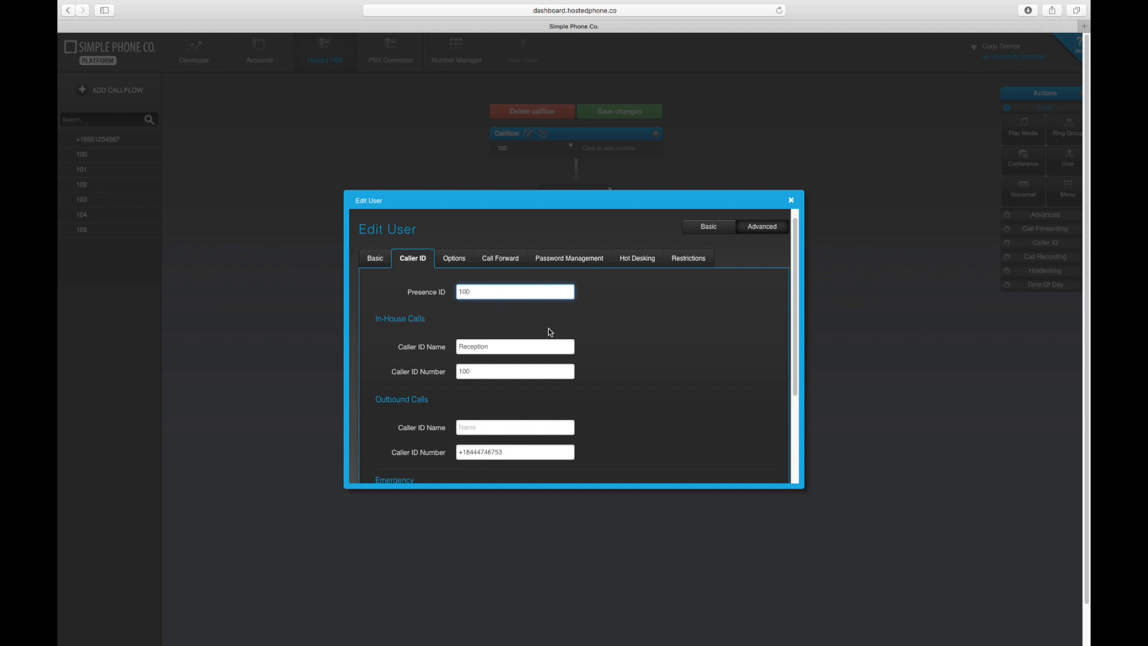
- Save Reception 100's edited user settings with Presence ID 100
scroll(down, 3)
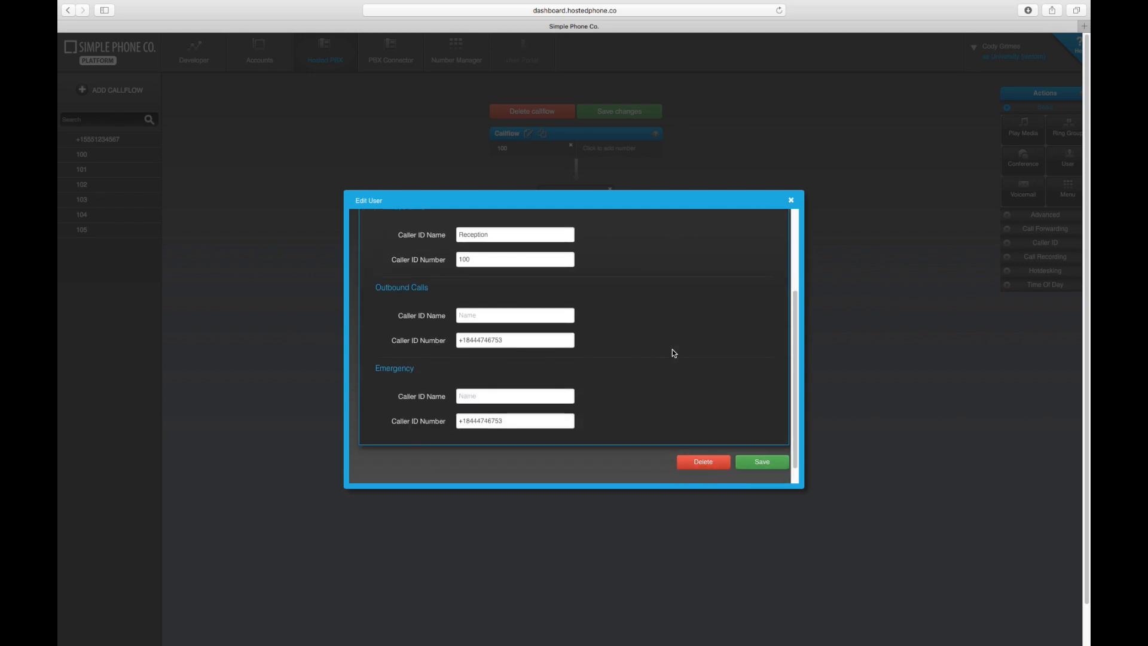
scroll(up, 3)
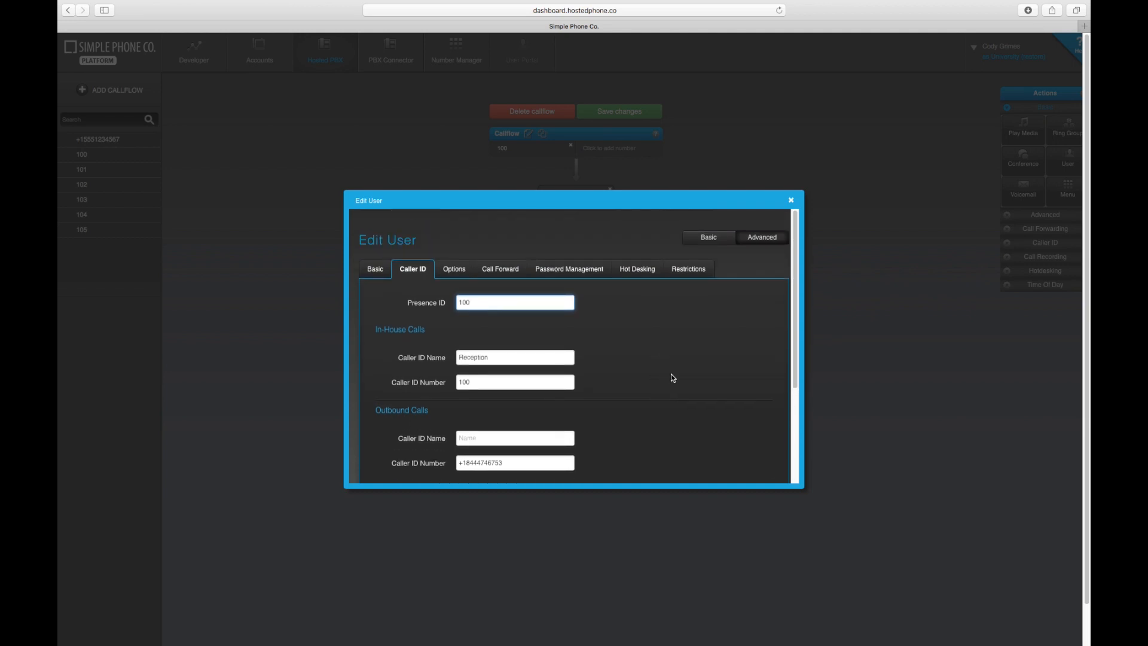
click(761, 398)
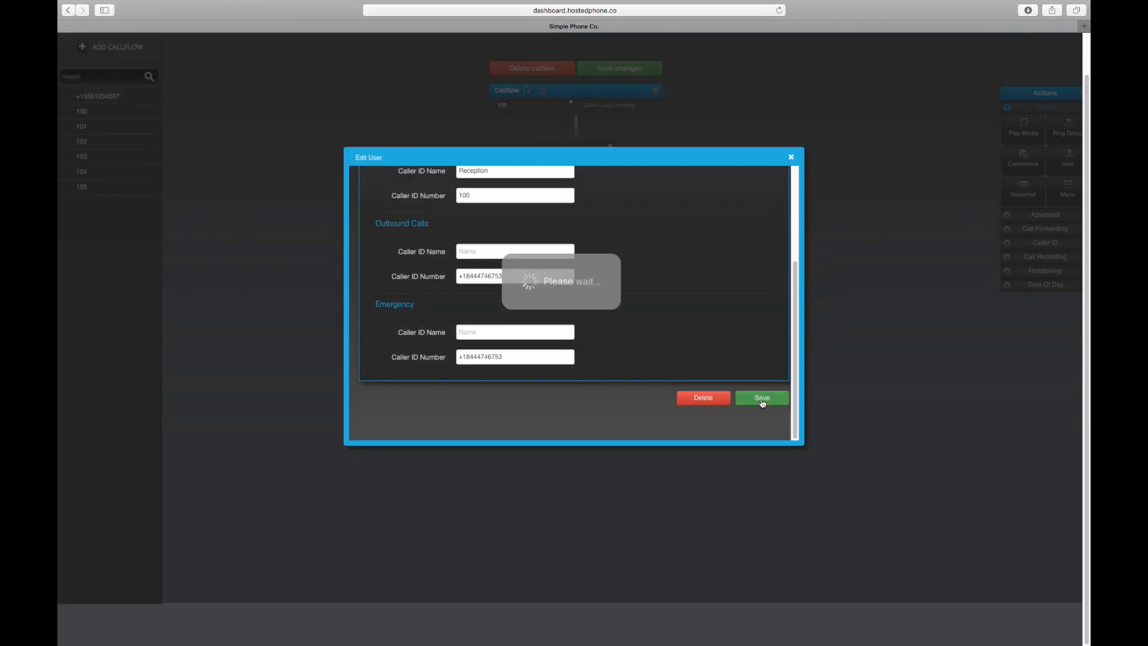
- Confirm Reception 100 as callflow 100's user and return to the editor
click(761, 397)
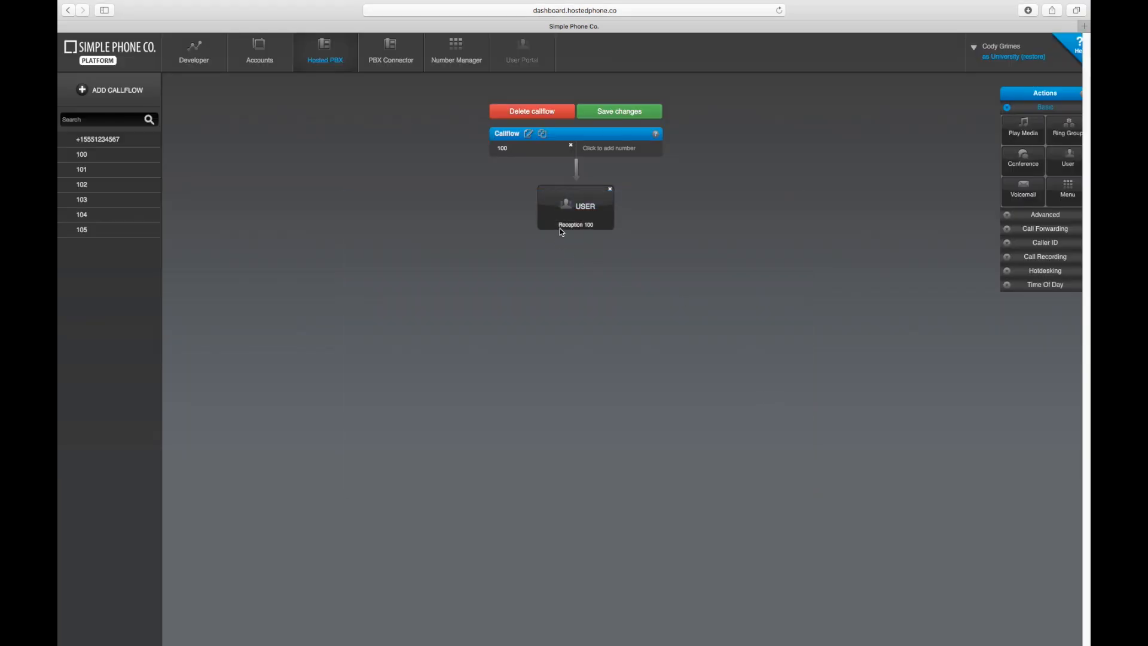
mouse_move(571, 222)
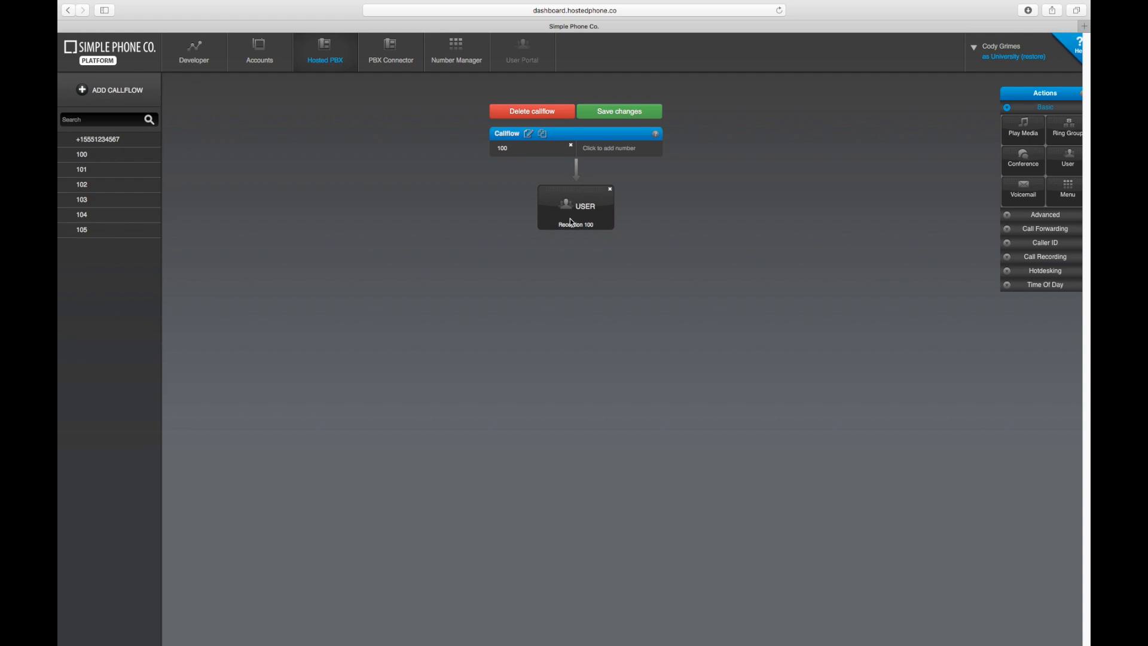
mouse_move(555, 224)
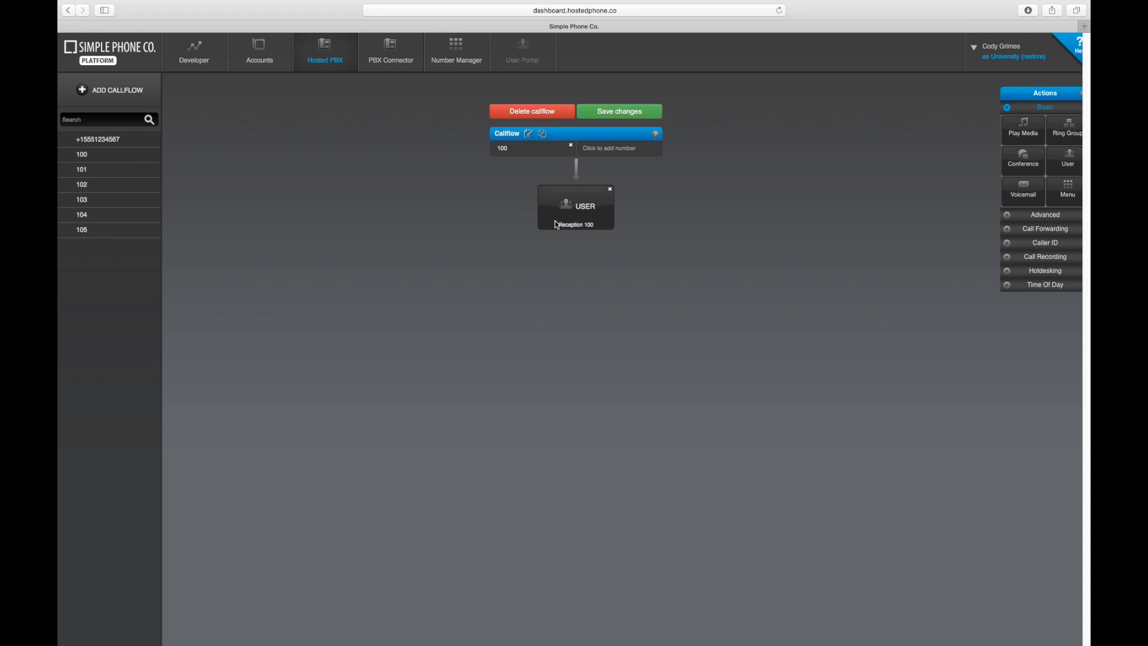
mouse_move(550, 245)
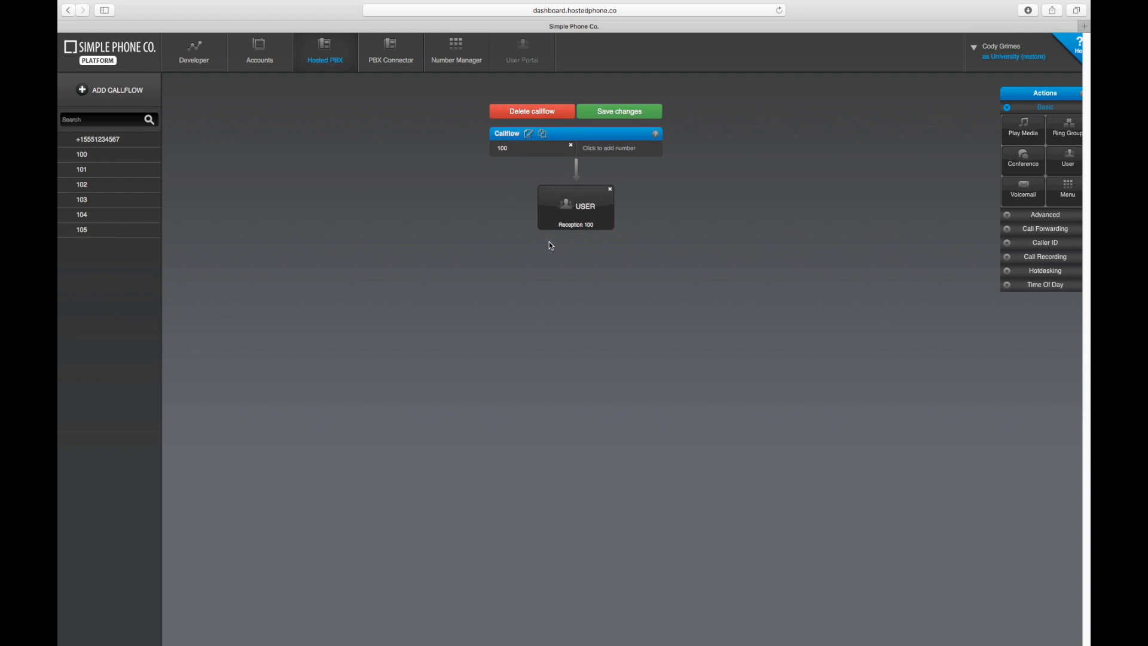